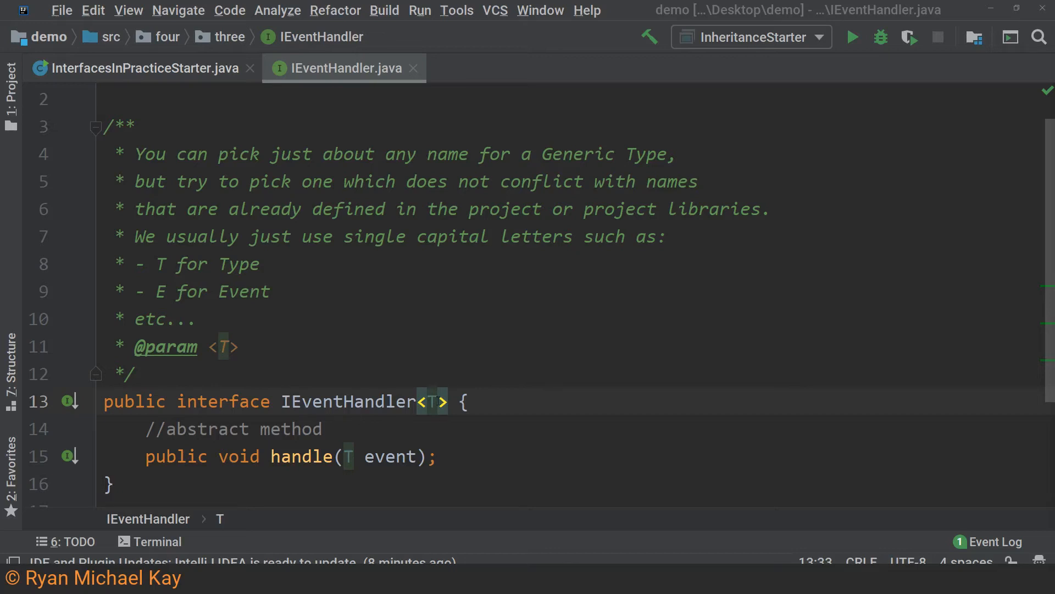
- Rename the generic type parameter from Type to Potato and finally to T
{"action": "type", "text": "ype"}
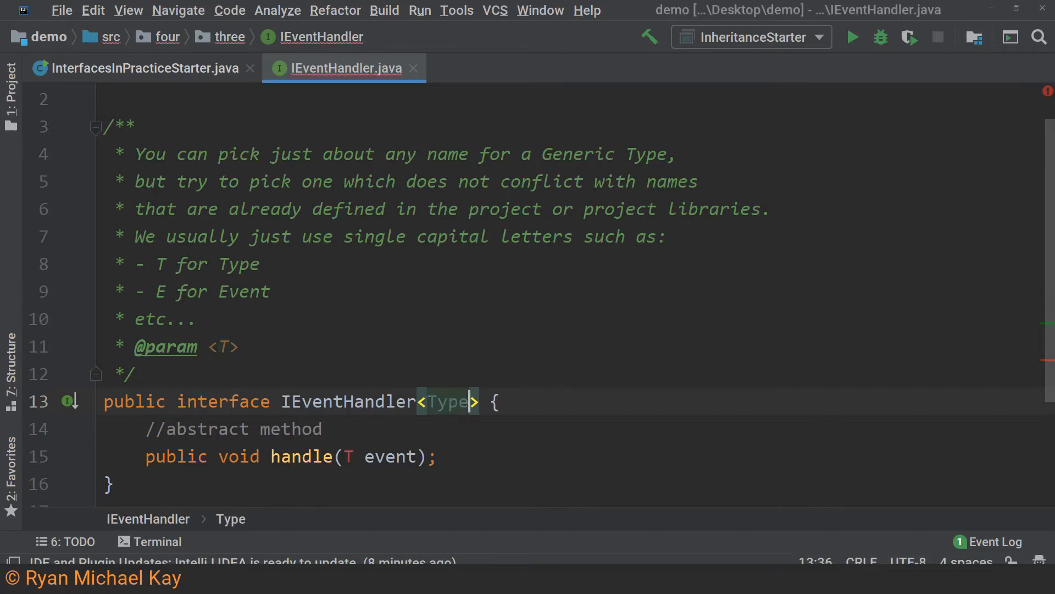
{"action": "key", "text": "Delete"}
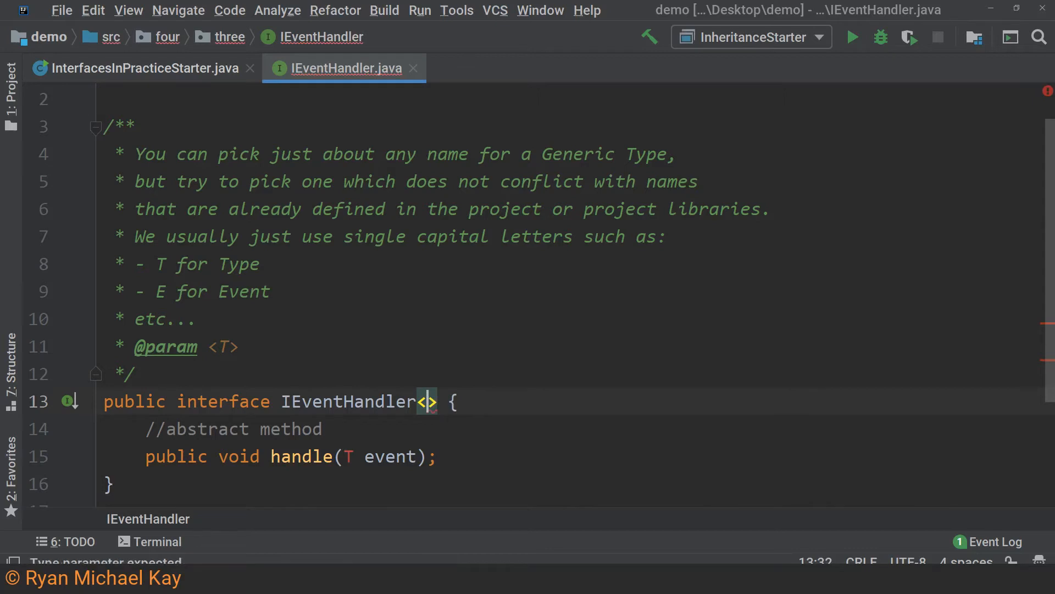
{"action": "type", "text": "Potato"}
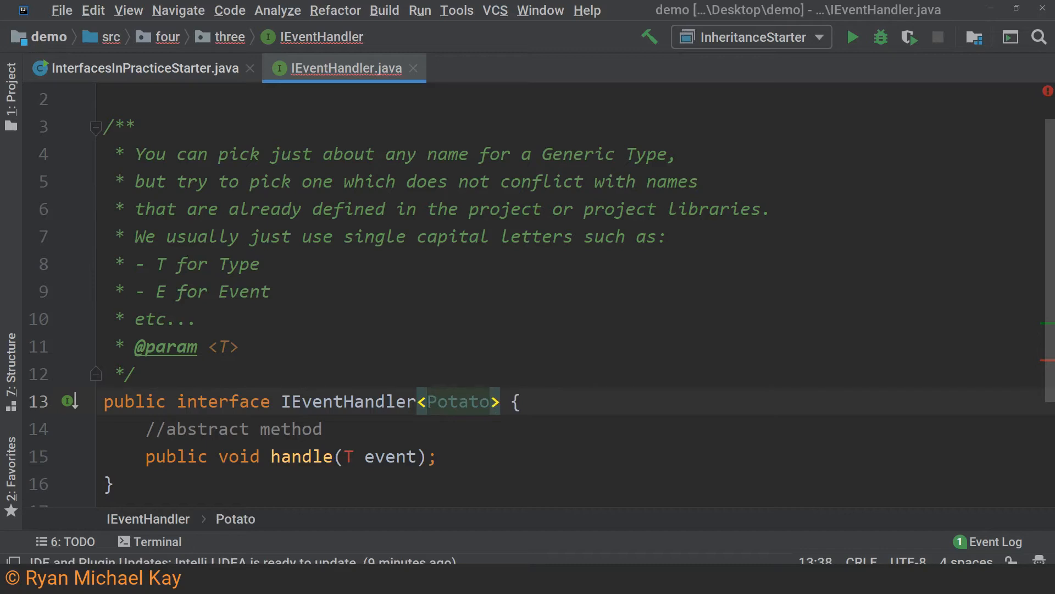
{"action": "key", "text": "Delete"}
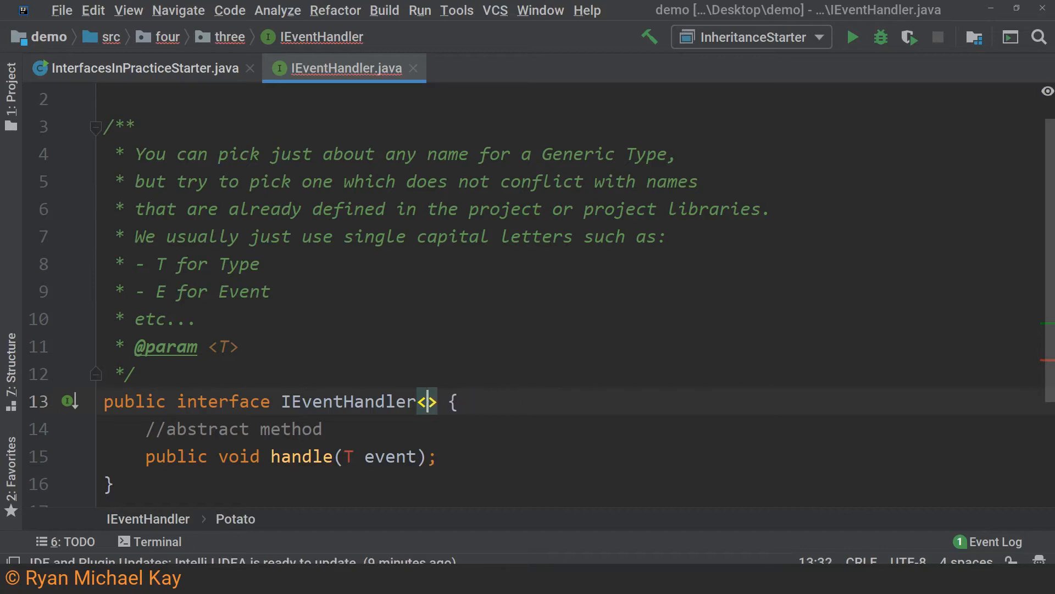
{"action": "type", "text": "T"}
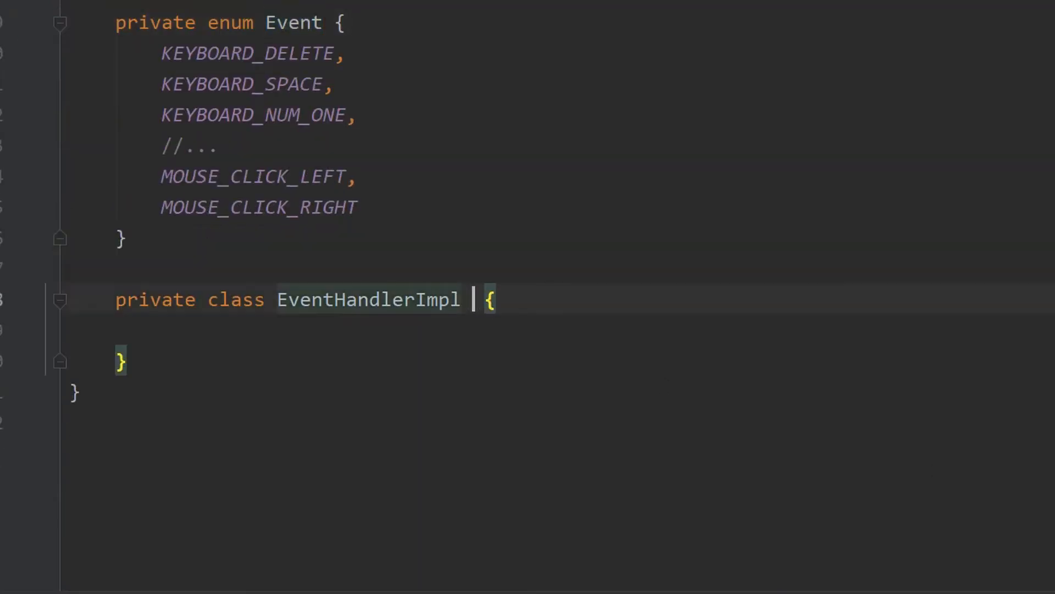
- Declare EventHandlerImpl as implementing IEventHandler<Event>
{"action": "type", "text": "impleme"}
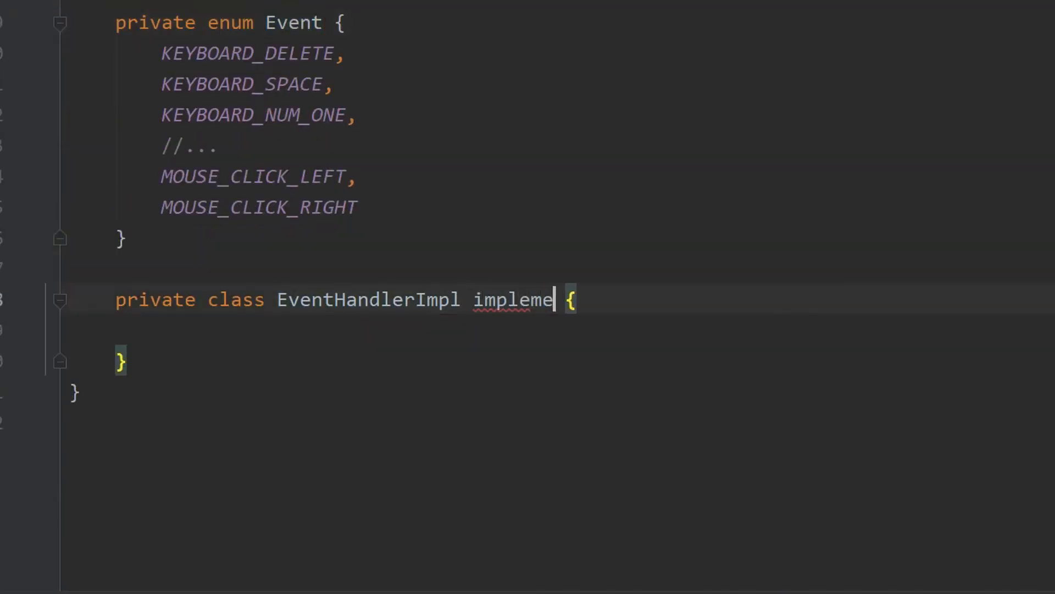
{"action": "type", "text": "nts IEventHan"}
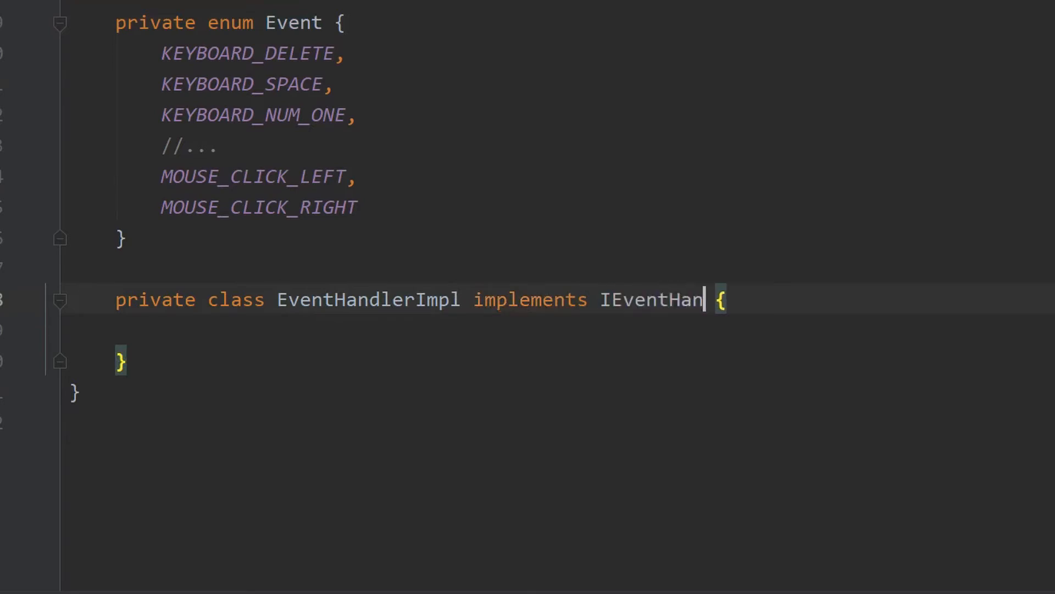
{"action": "type", "text": "dler<E>"}
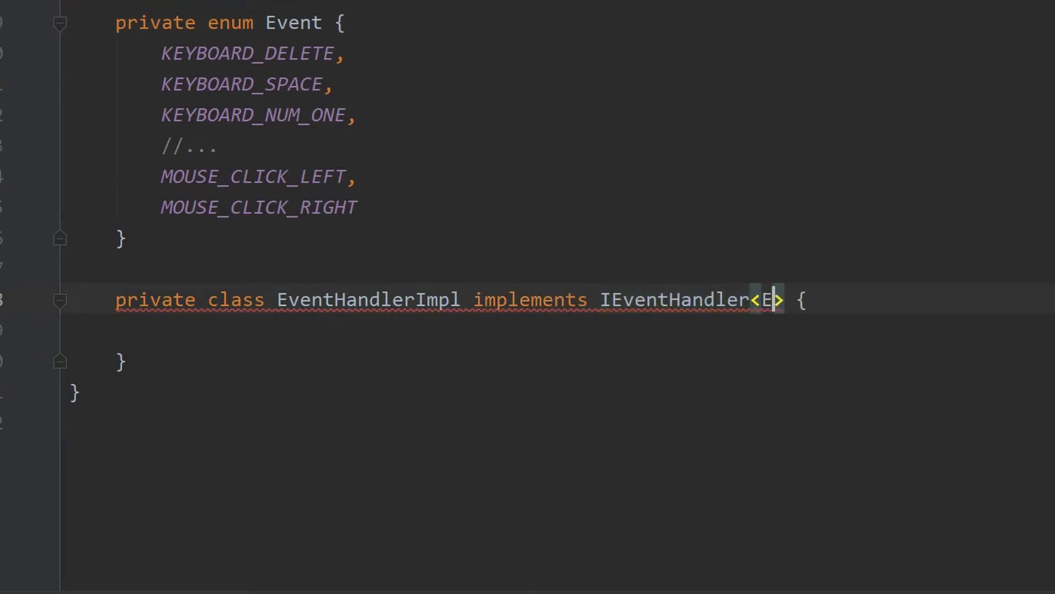
{"action": "type", "text": "vent"}
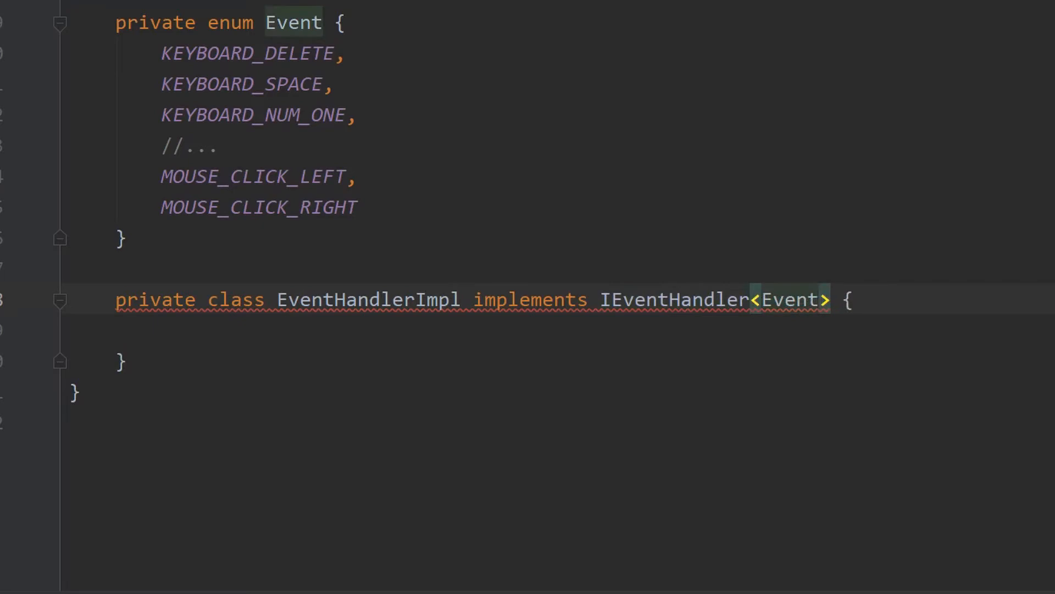
{"action": "double_click", "coordinate": [790, 299]}
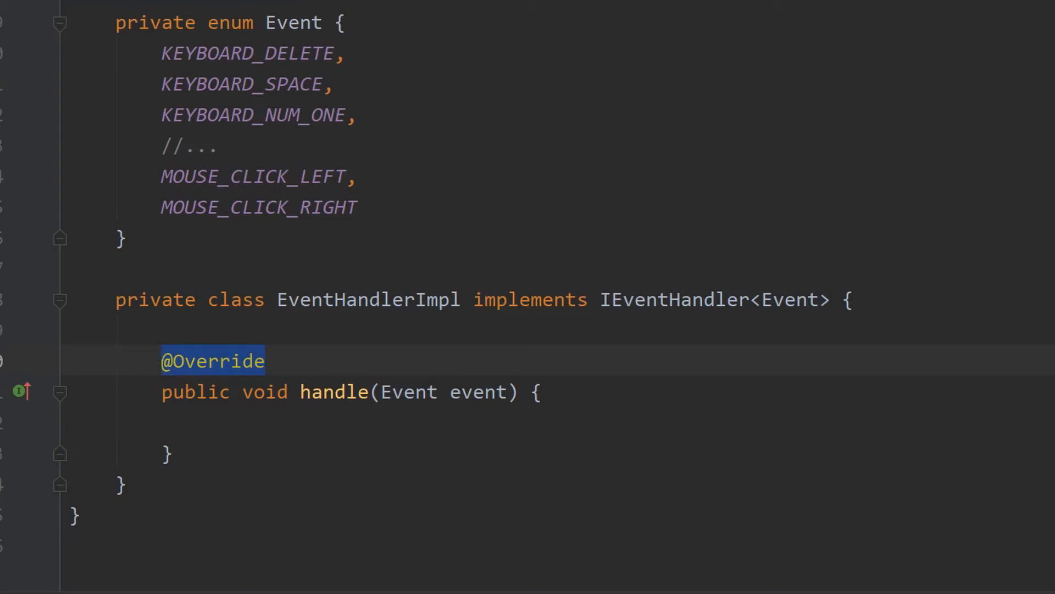
- Scroll down past the generated handle(Event event) override
{"action": "scroll", "scroll_direction": "down", "scroll_amount": 3}
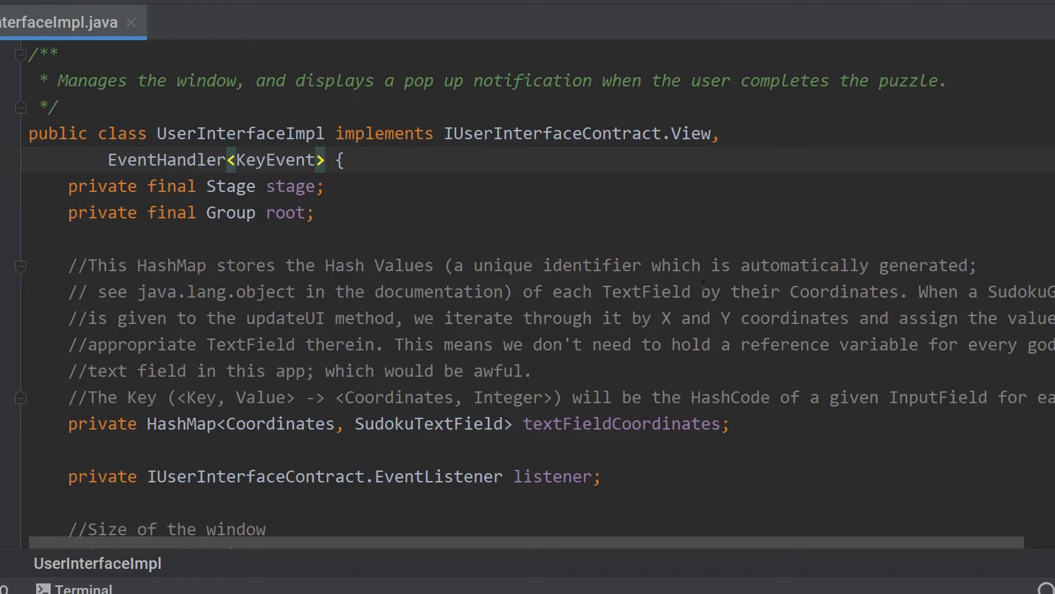
{"action": "double_click", "coordinate": [215, 160]}
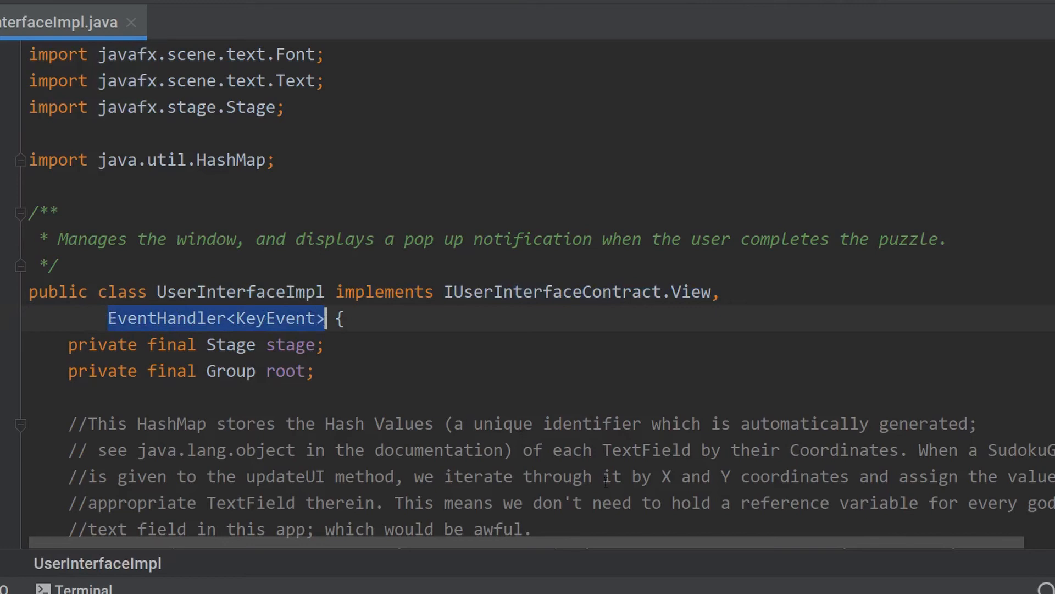
{"action": "scroll", "scroll_direction": "down", "scroll_amount": 3}
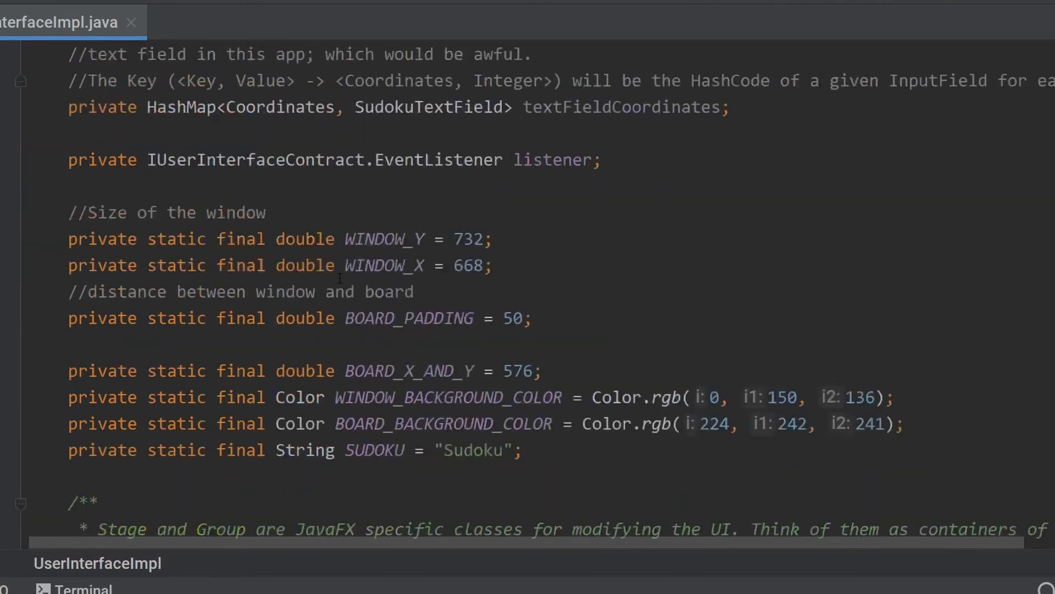
{"action": "scroll", "scroll_direction": "down", "scroll_amount": 3}
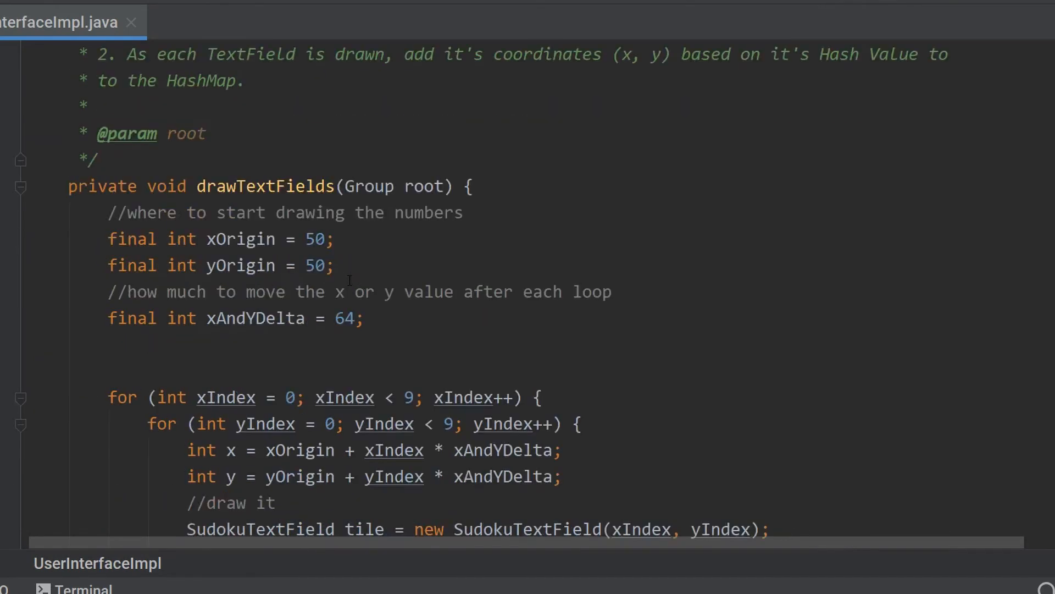
{"action": "scroll", "scroll_direction": "down", "scroll_amount": 3}
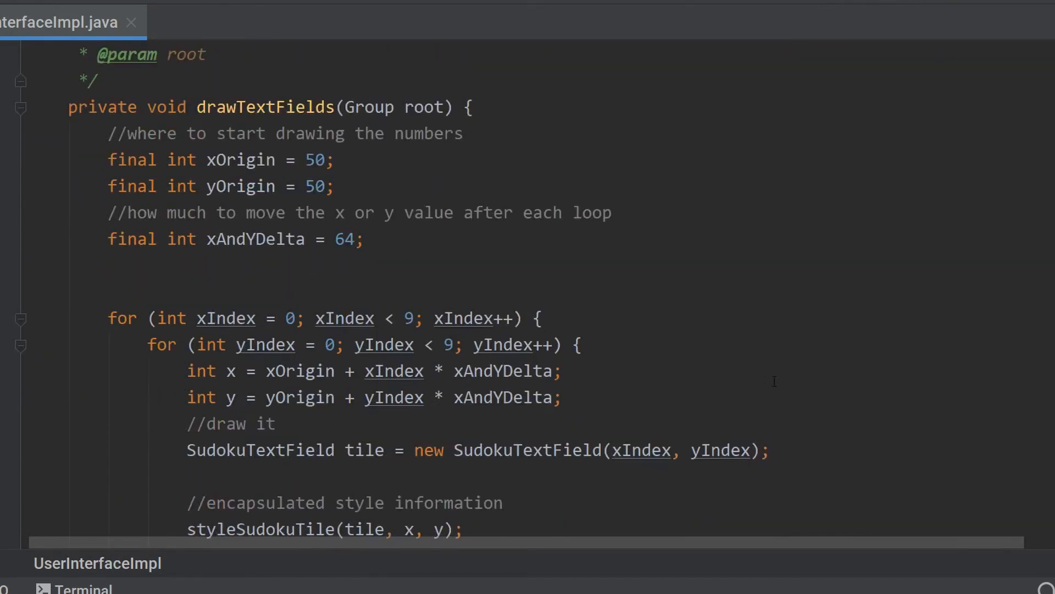
{"action": "scroll", "scroll_direction": "down", "scroll_amount": 3}
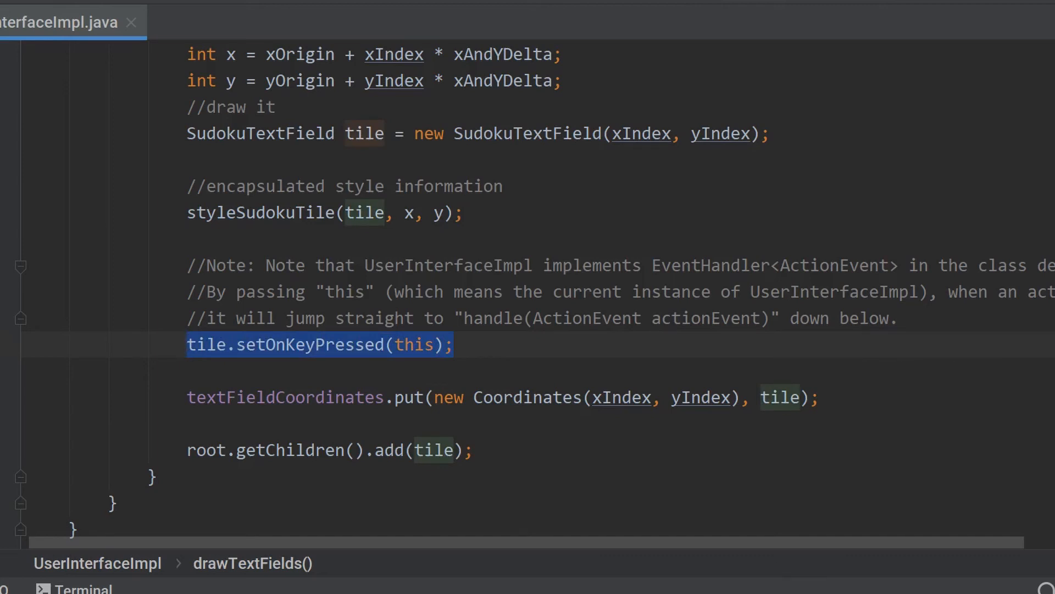
{"action": "double_click", "coordinate": [413, 344]}
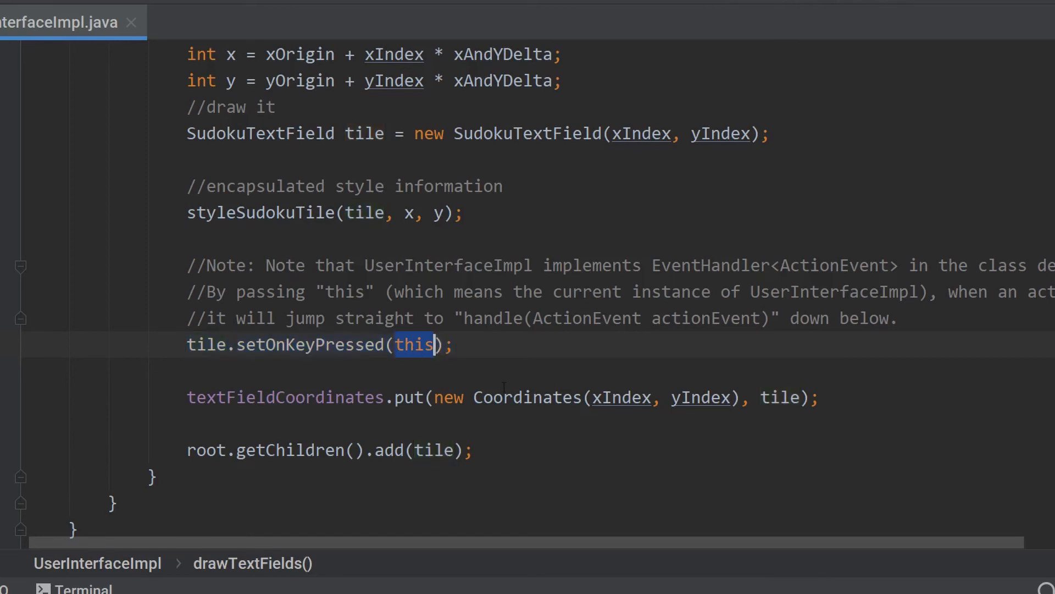
{"action": "mouse_move", "coordinate": [414, 344]}
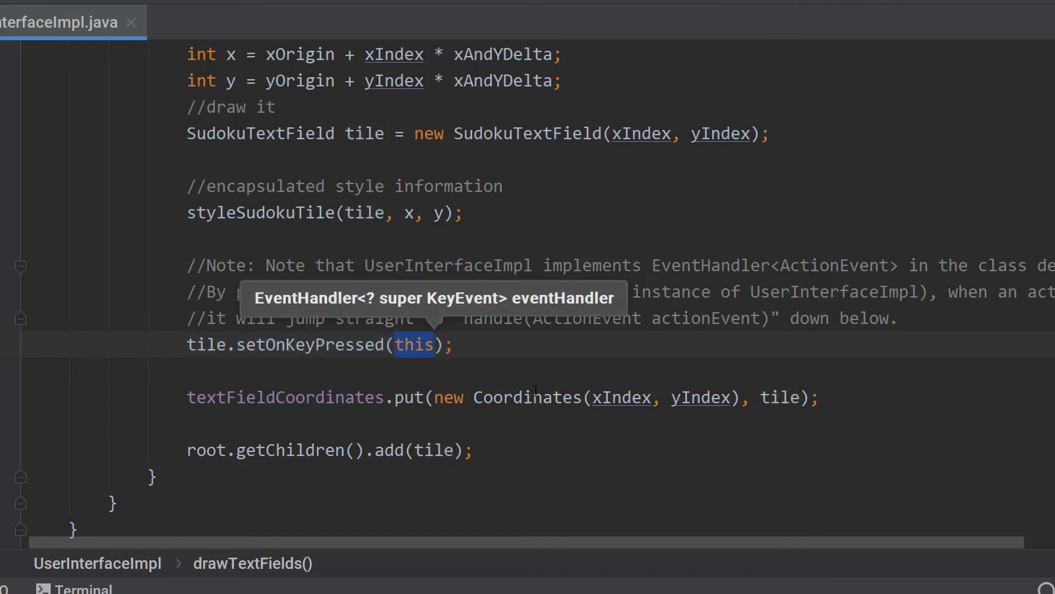